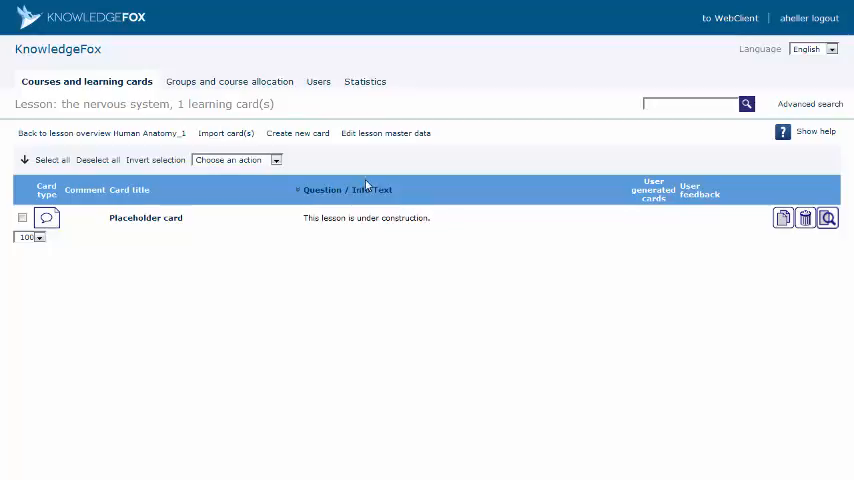
mouse_move(296, 138)
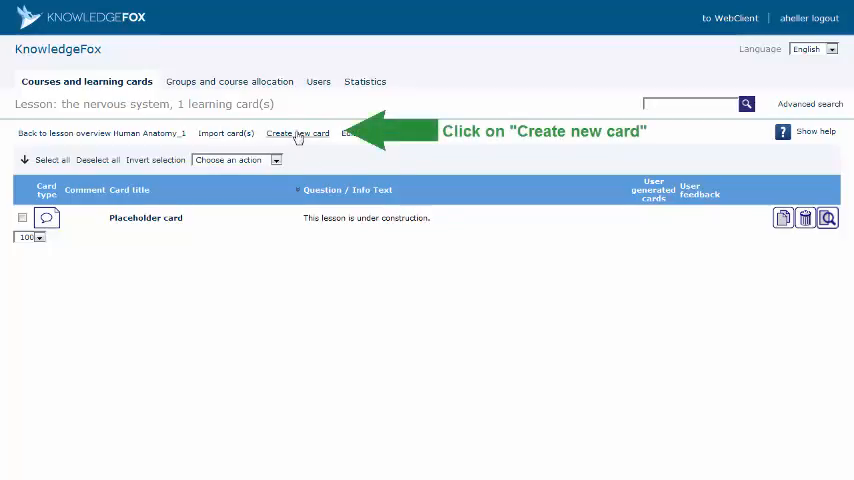
Create a new learning card and title it 'nervous_system_01'
left_click(296, 132)
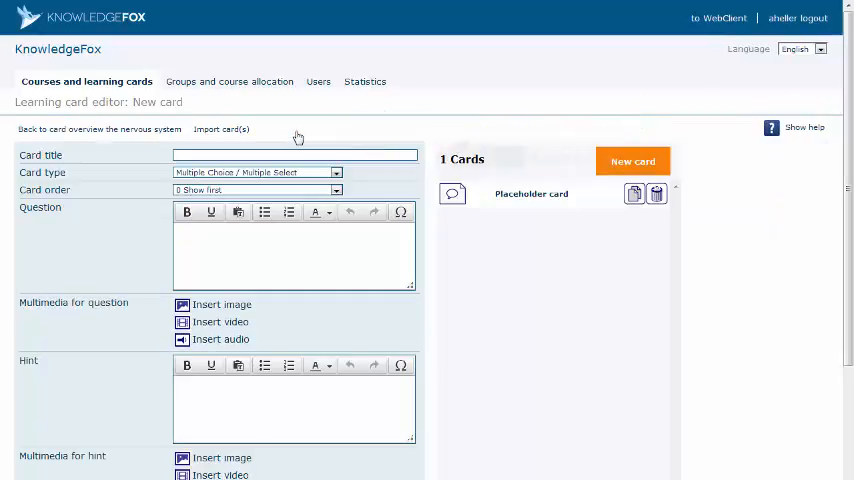
type("nervous")
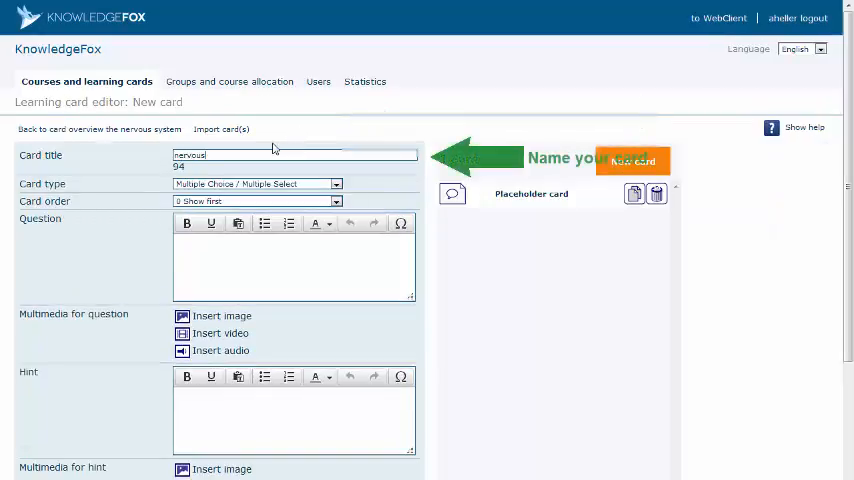
type("nervous_system_01")
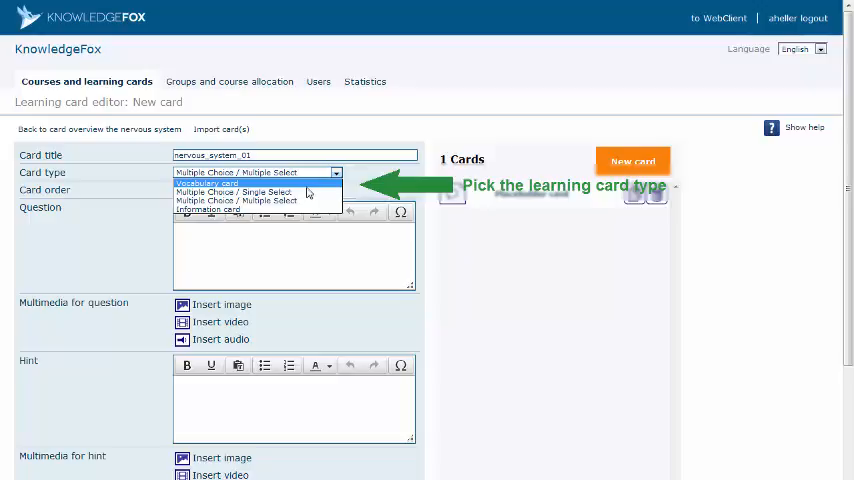
Set the card type to Multiple Choice / Multiple Select and begin the question 'what is the nervous system made up of?'
left_click(250, 184)
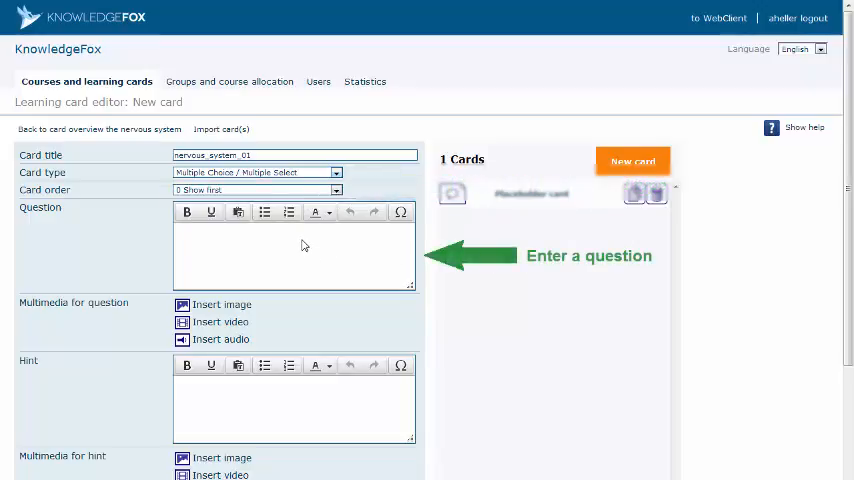
type("what is the nervous system made up of?")
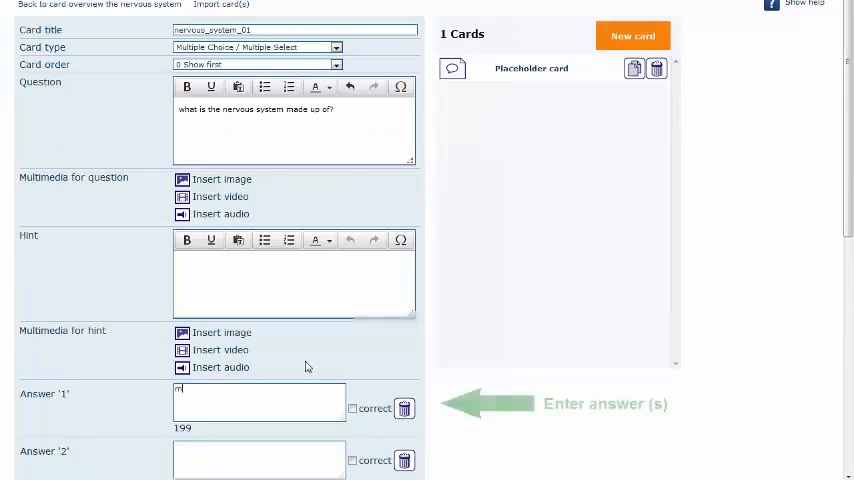
Enter the answer 'molecules' and move down to the next answer fields for neurons and atoms
type("olecules")
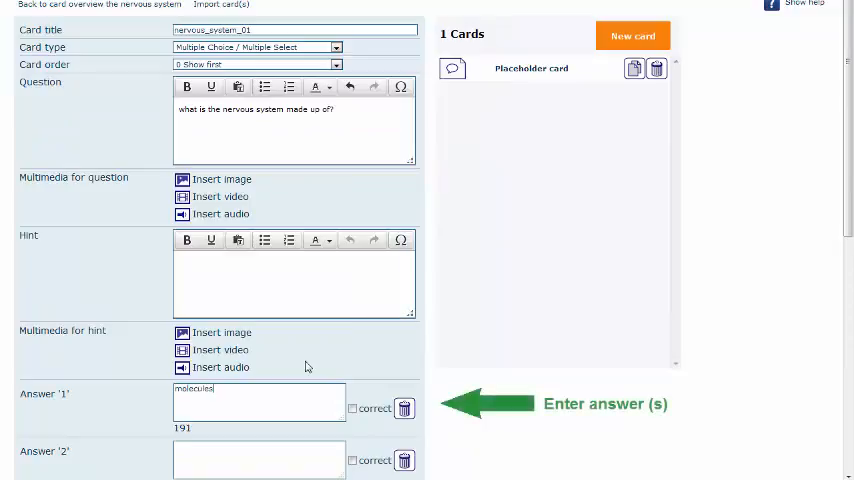
scroll("down", 3)
type("neurons")
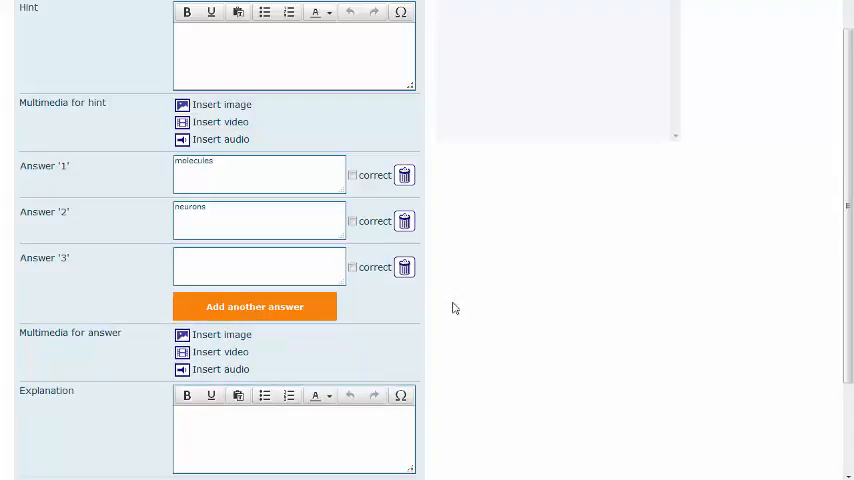
mouse_move(470, 236)
type("atoms")
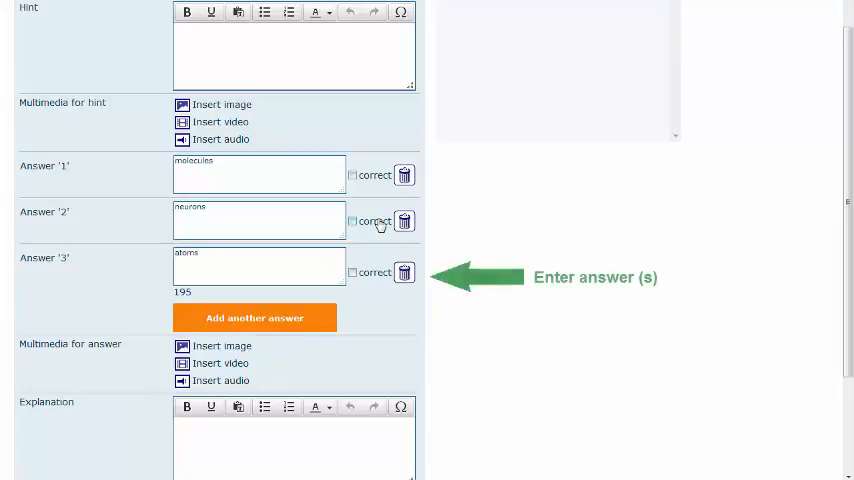
mouse_move(360, 220)
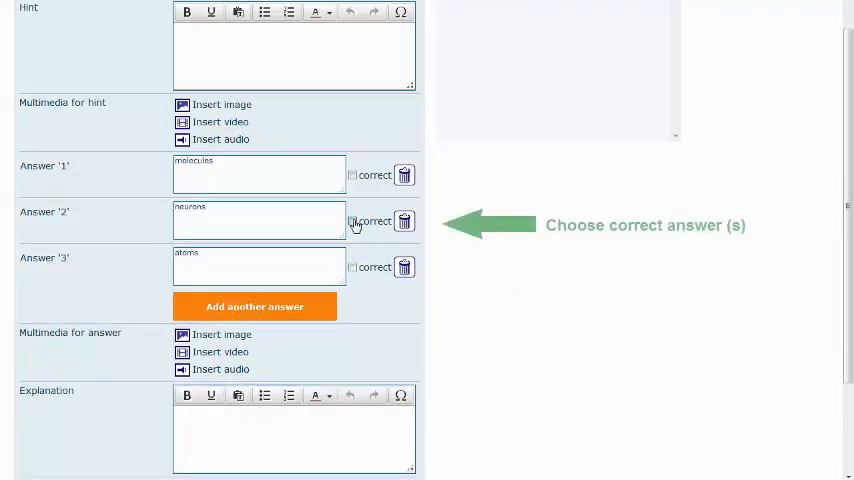
Mark Answer 2 (neurons) as correct and reach the Preview/Save buttons
left_click(352, 220)
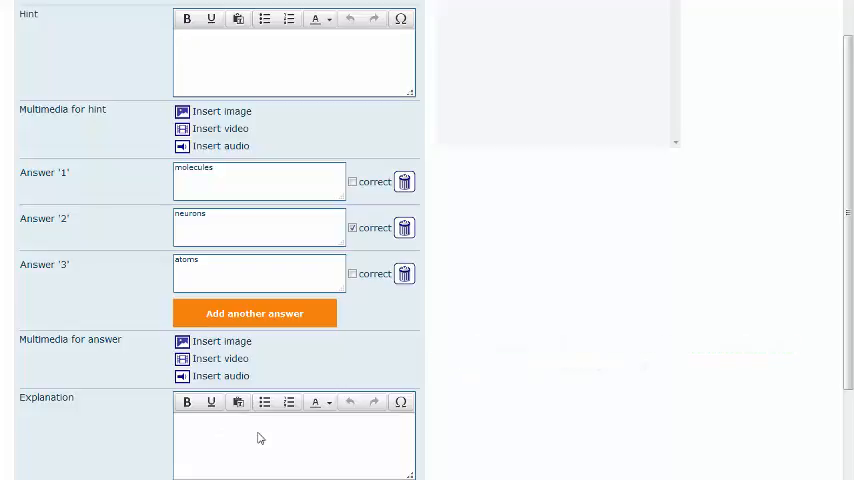
scroll("down", 3)
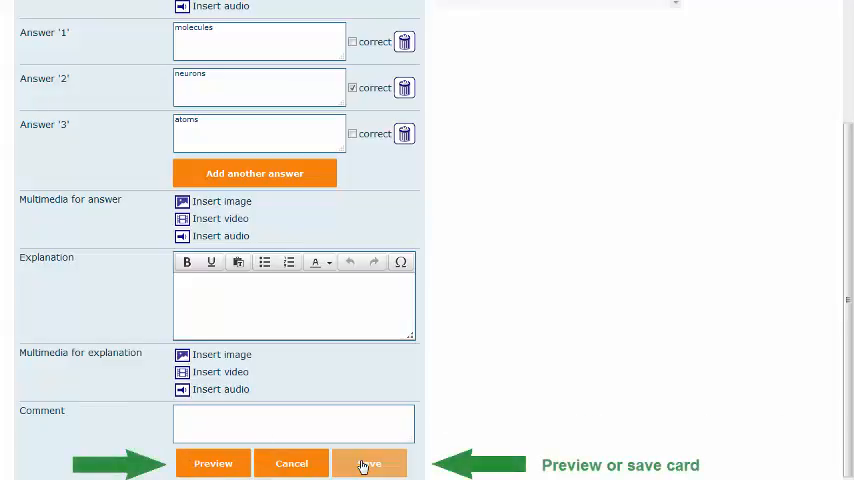
Save the card so nervous_system_01 joins the lesson's Cards list (2 cards)
left_click(368, 464)
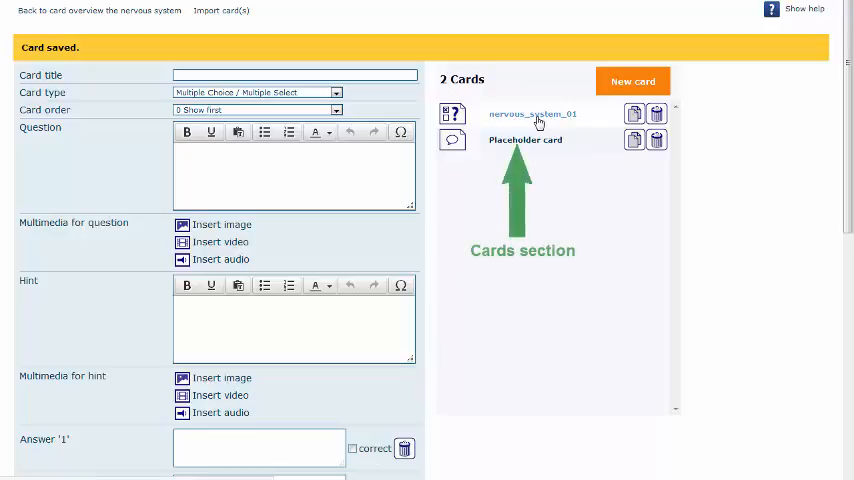
mouse_move(560, 176)
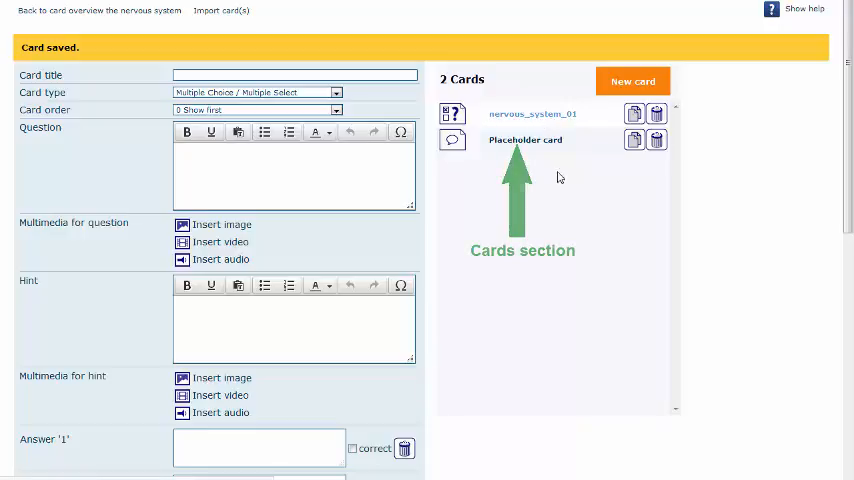